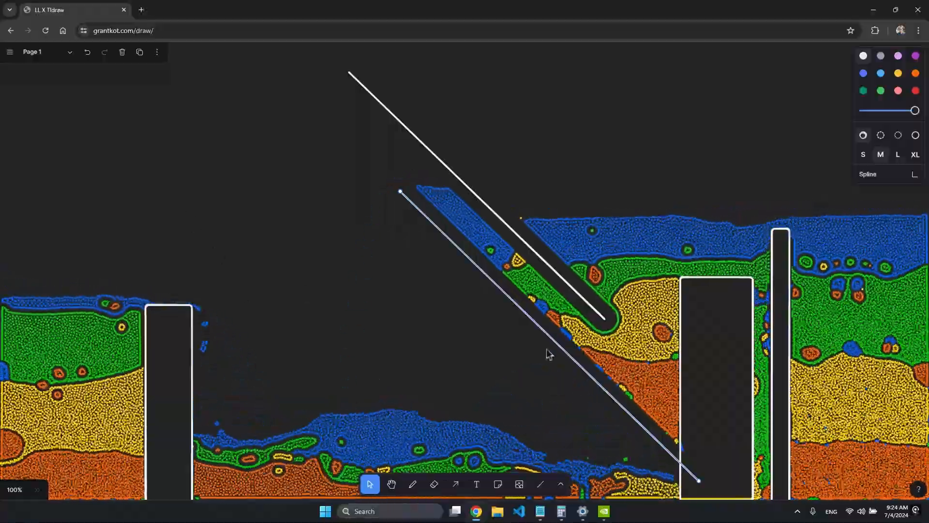
# - Choose the ellipse tool from the shapes menu to draw a circle around the left rectangle
pyautogui.click(539, 484)
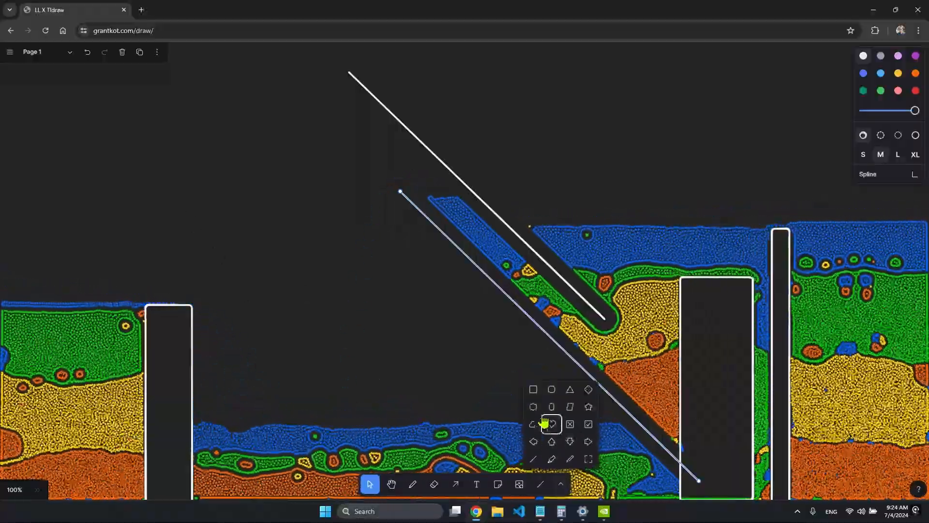
pyautogui.click(551, 389)
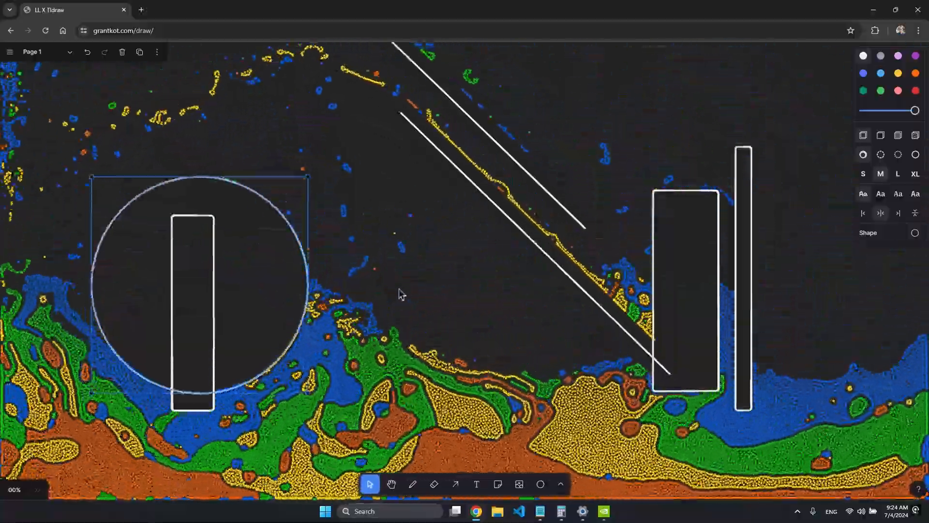
pyautogui.scroll(-3)
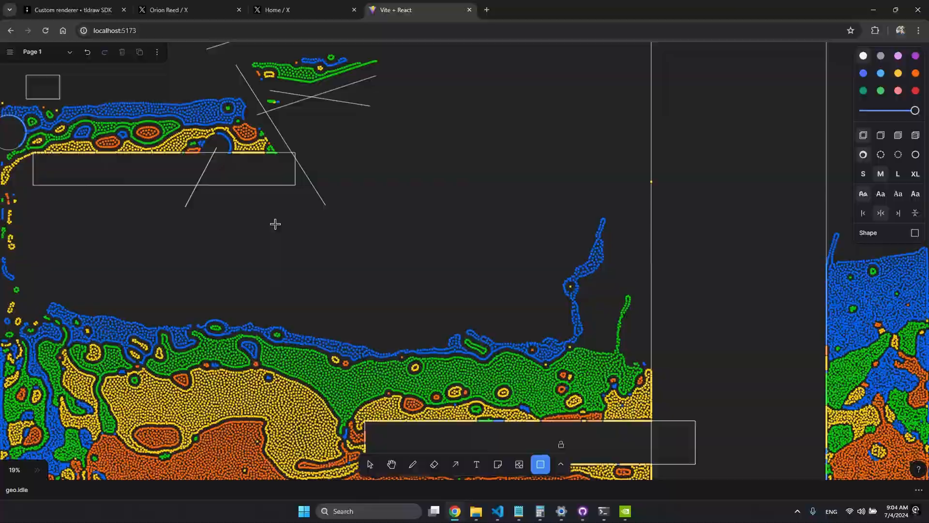
# - Place a tall rectangle wall mid-canvas, then select the wide bottom rectangle
pyautogui.click(369, 464)
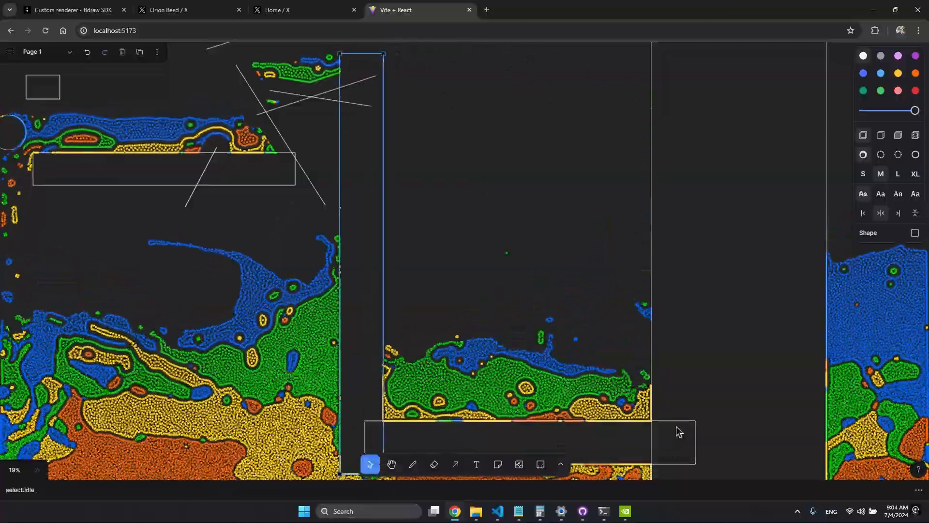
pyautogui.click(529, 441)
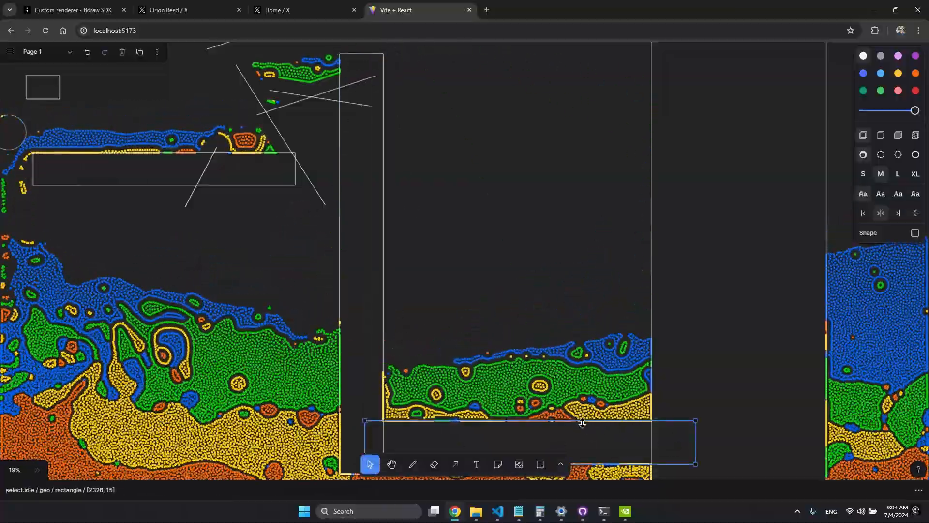